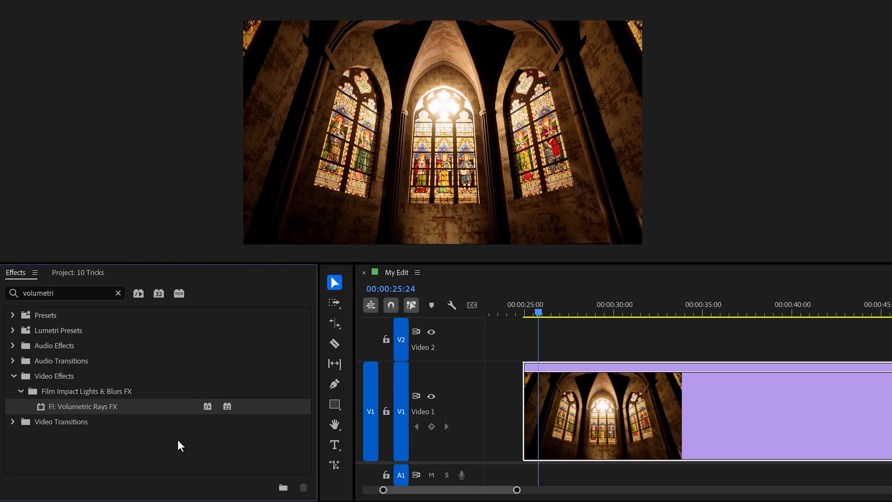
mouse_move(135, 434)
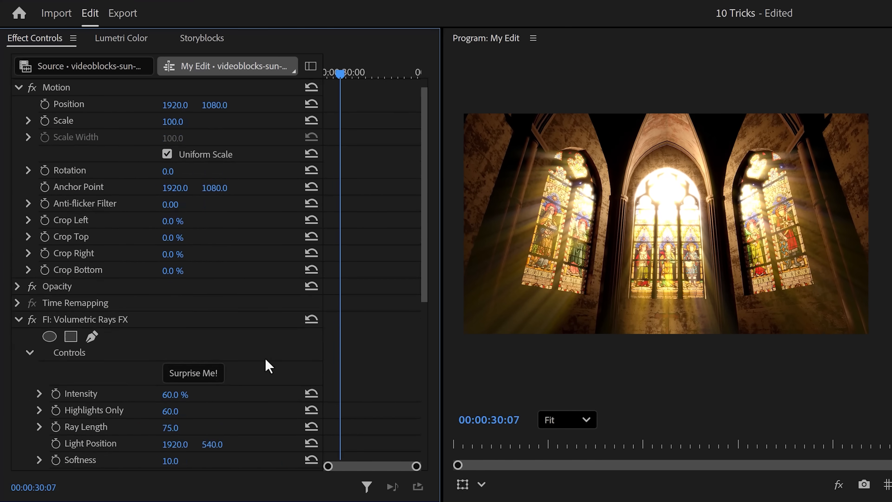
Adjust the Volumetric Rays FX settings on the cathedral clip in Effect Controls
scroll(down, 3)
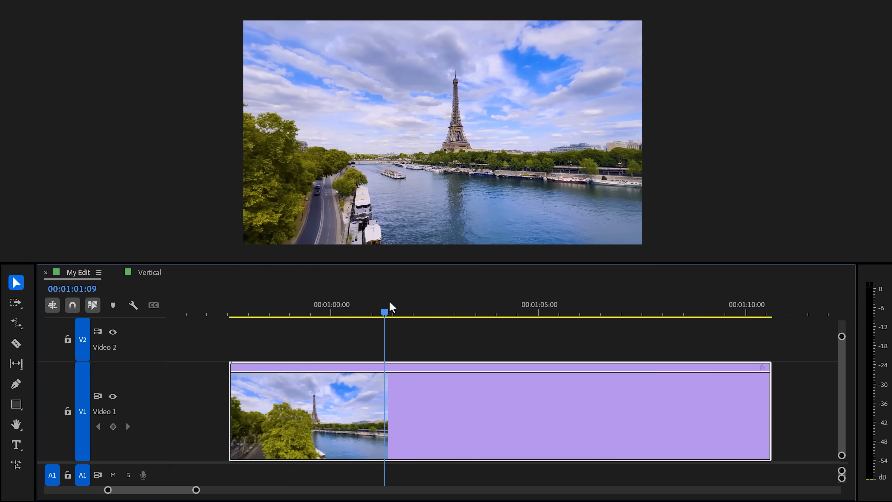
Auto Reframe the Eiffel Tower drone clip into a Vertical sequence that tracks the tower
click(150, 272)
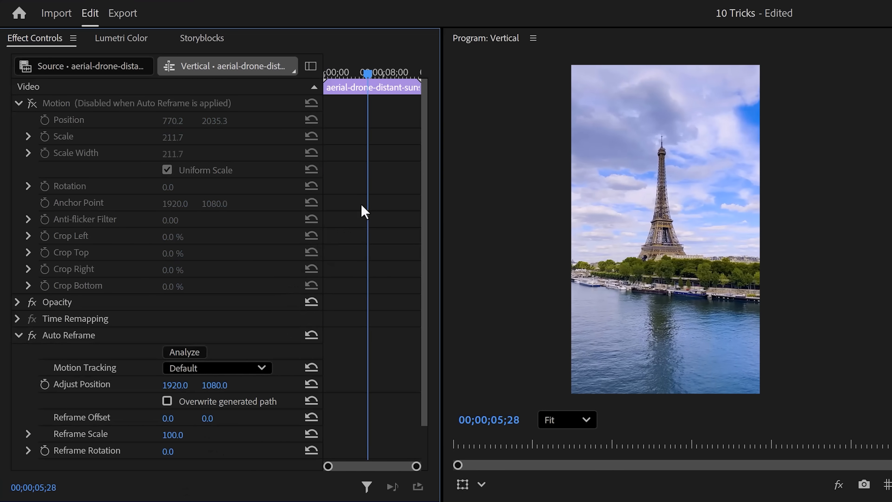
click(383, 71)
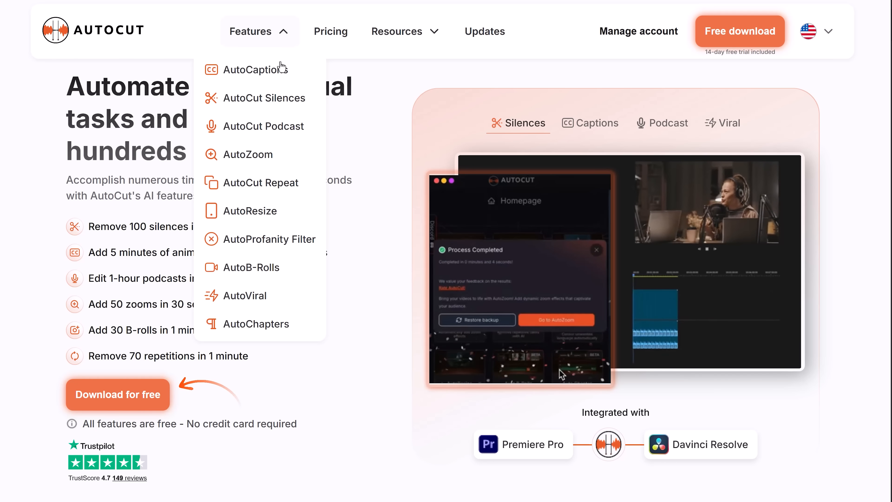
mouse_move(276, 244)
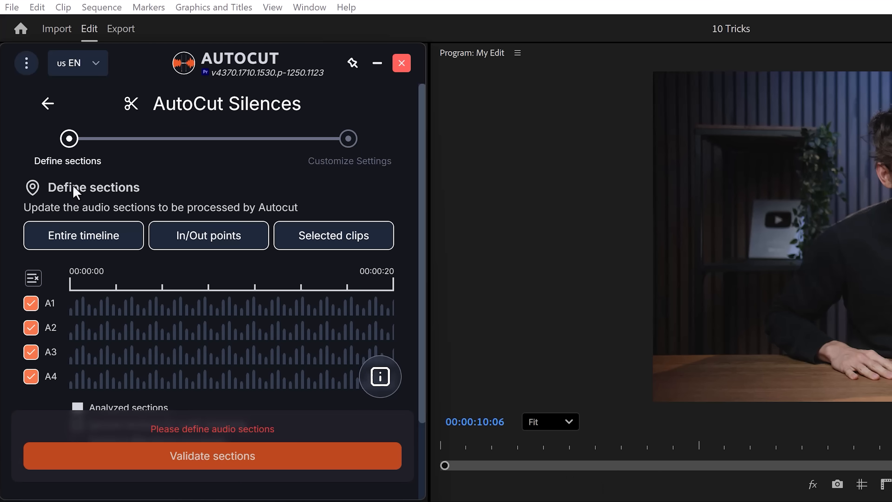
Analyze the entire timeline in AutoCut Silences and cut and delete the silences
click(84, 236)
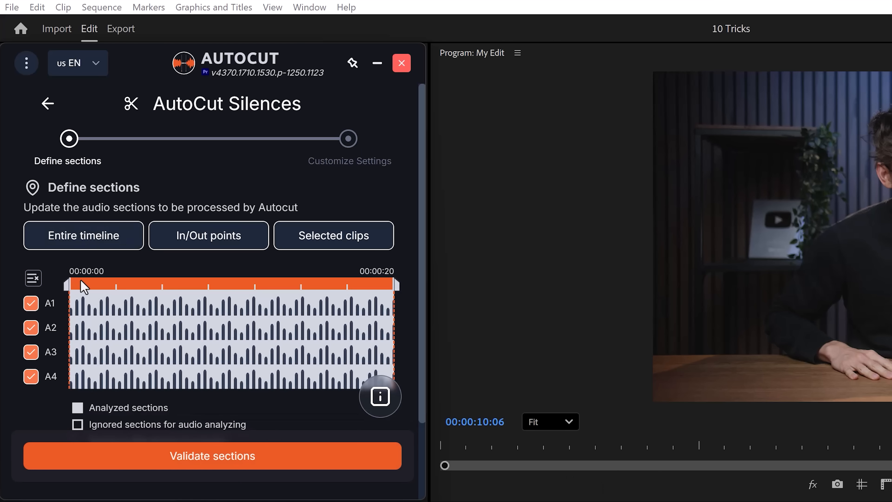
click(33, 278)
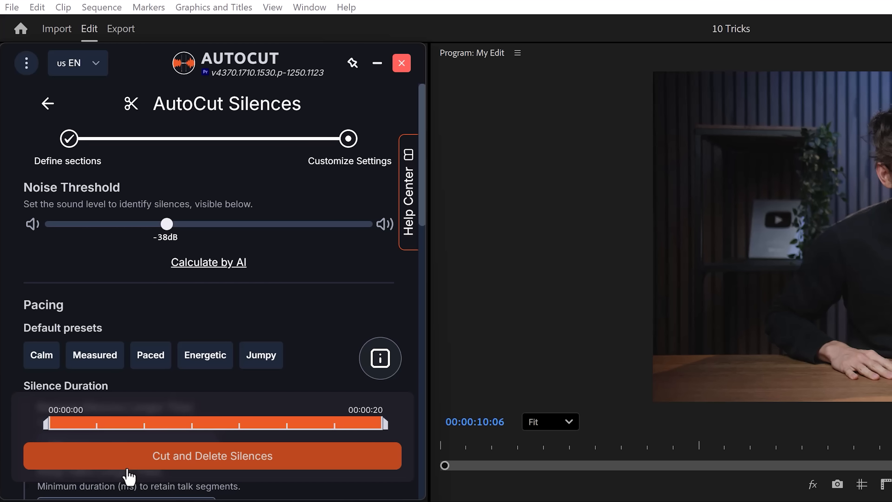
scroll(down, 3)
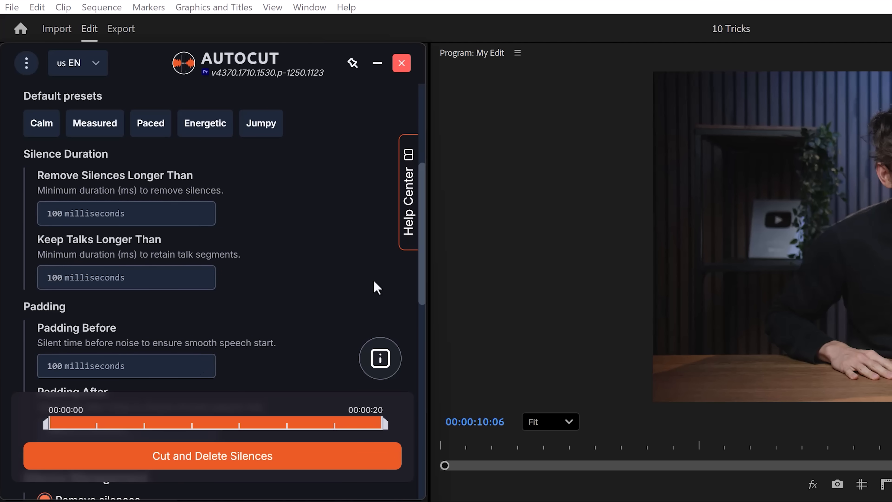
scroll(down, 3)
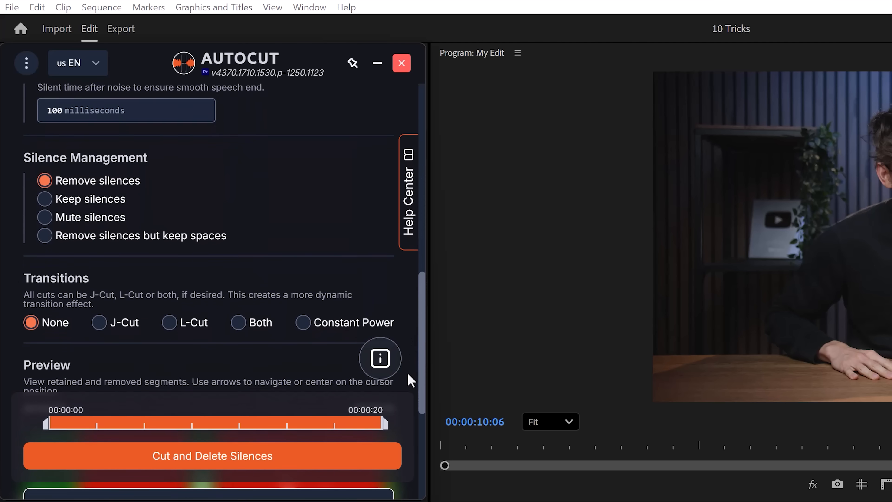
mouse_move(109, 191)
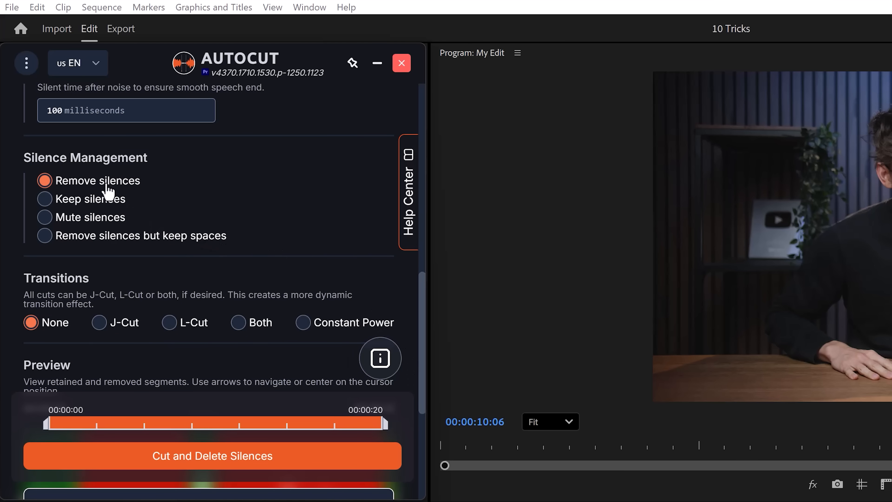
mouse_move(84, 208)
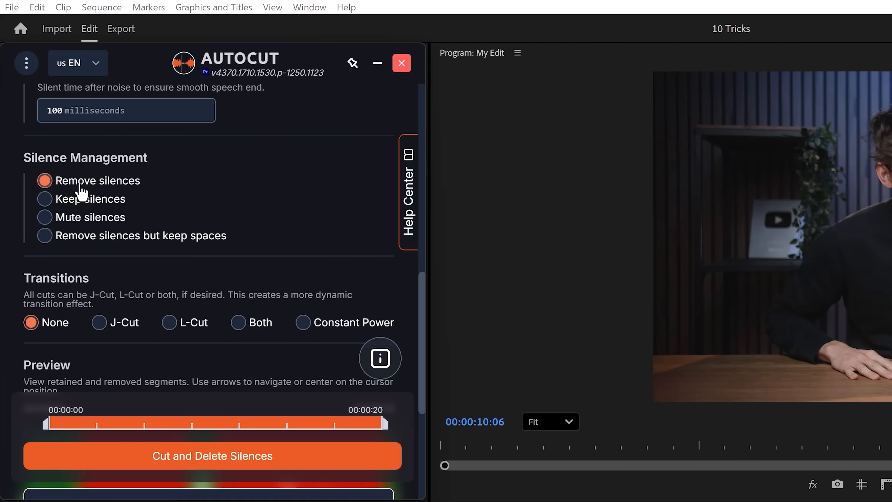
mouse_move(364, 286)
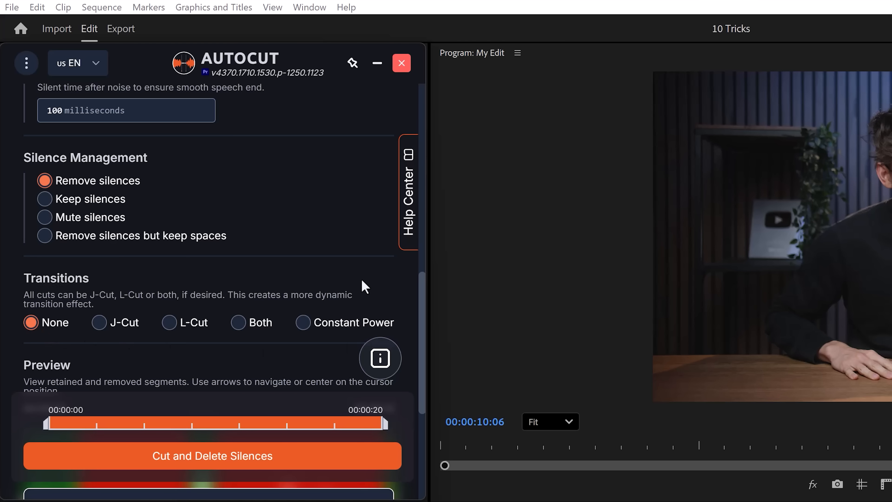
mouse_move(195, 408)
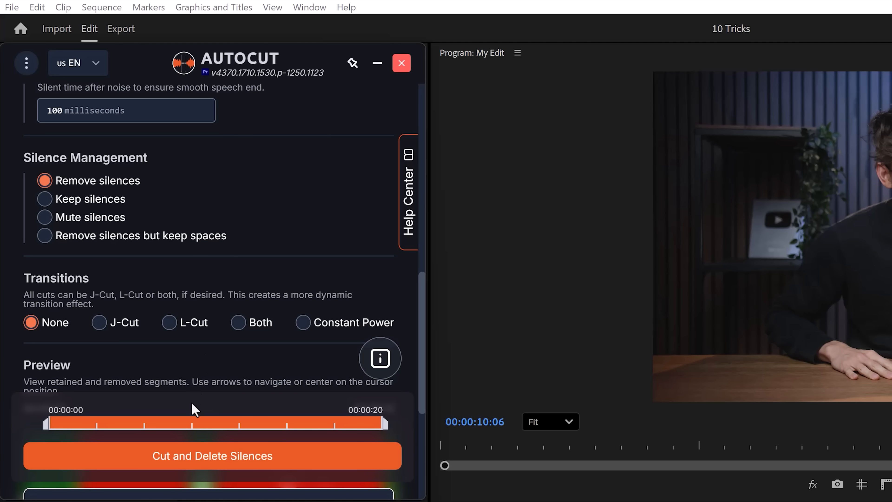
click(212, 455)
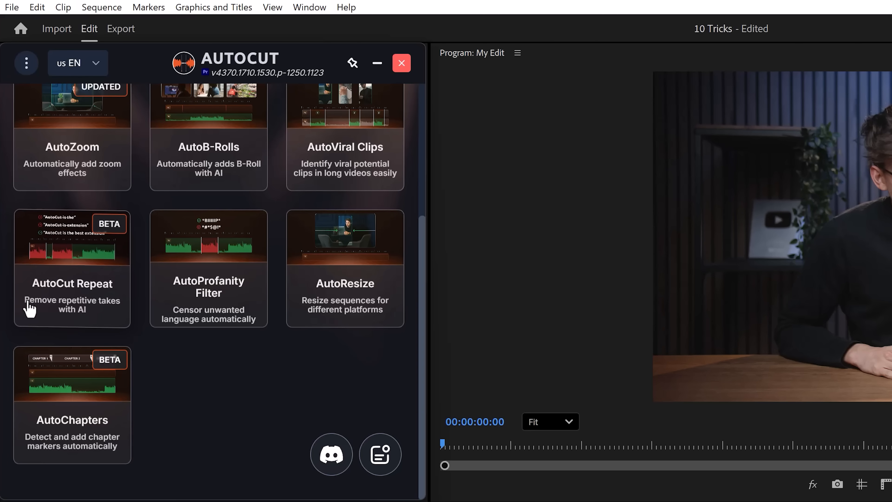
mouse_move(194, 365)
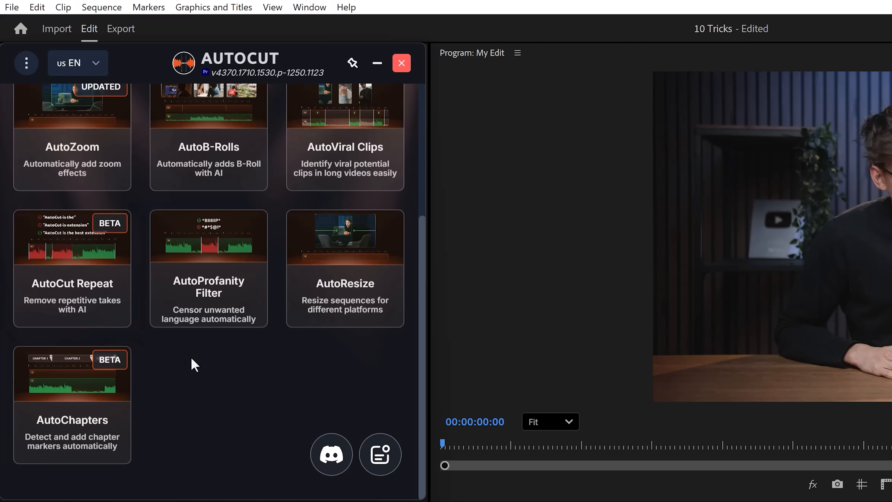
Confirm the A1 audio section and apply jump-cut zooms to footage above track V6
scroll(up, 3)
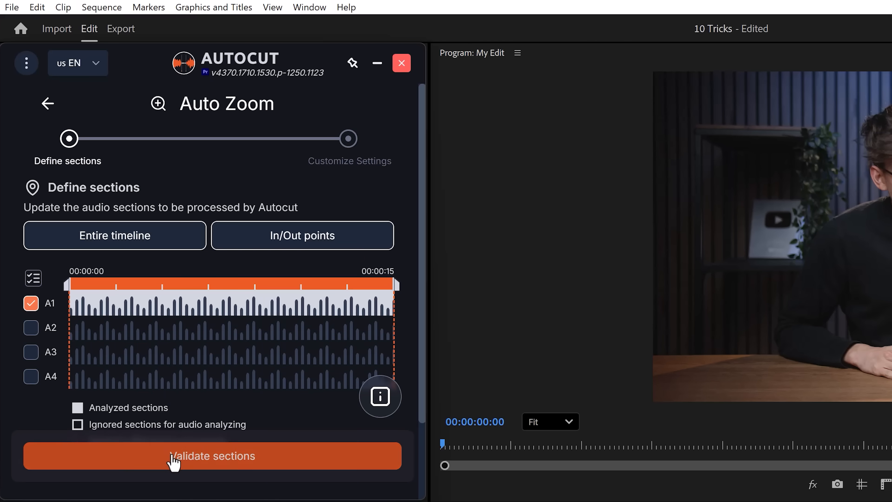
click(212, 456)
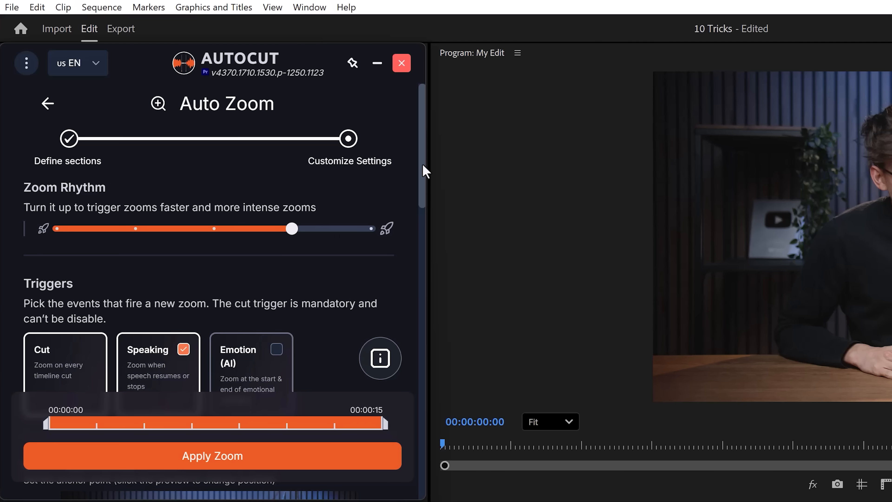
scroll(down, 3)
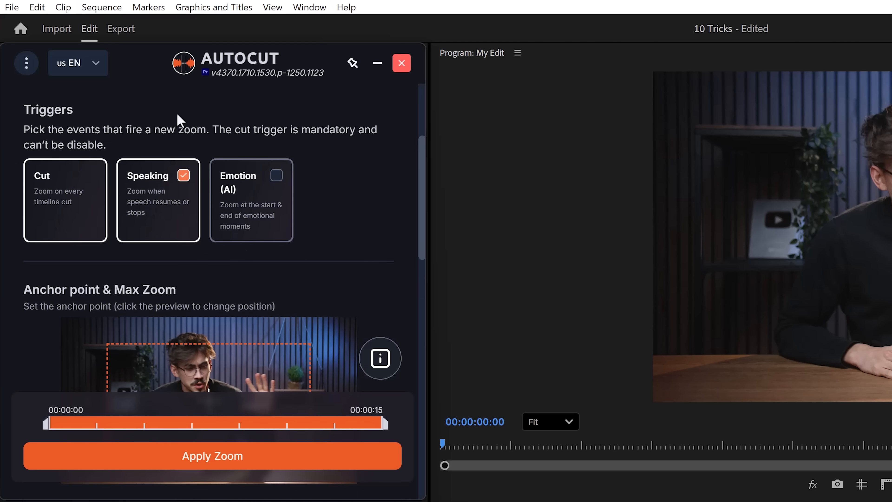
scroll(down, 3)
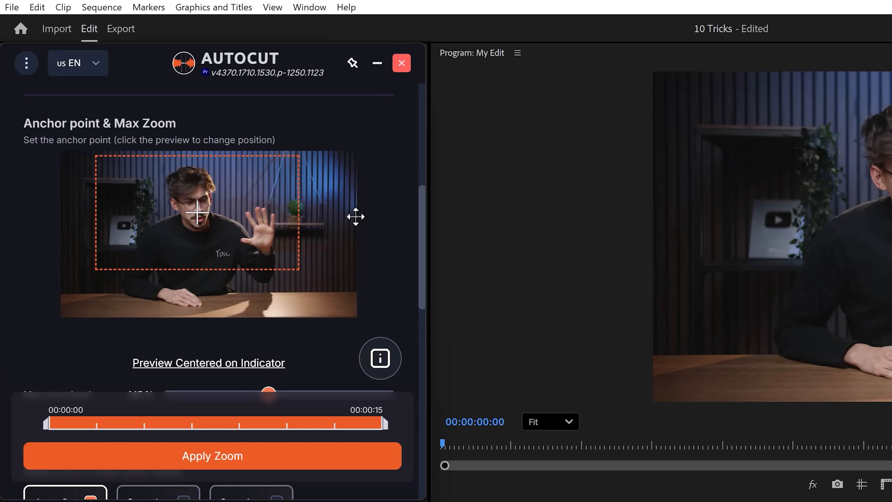
scroll(down, 3)
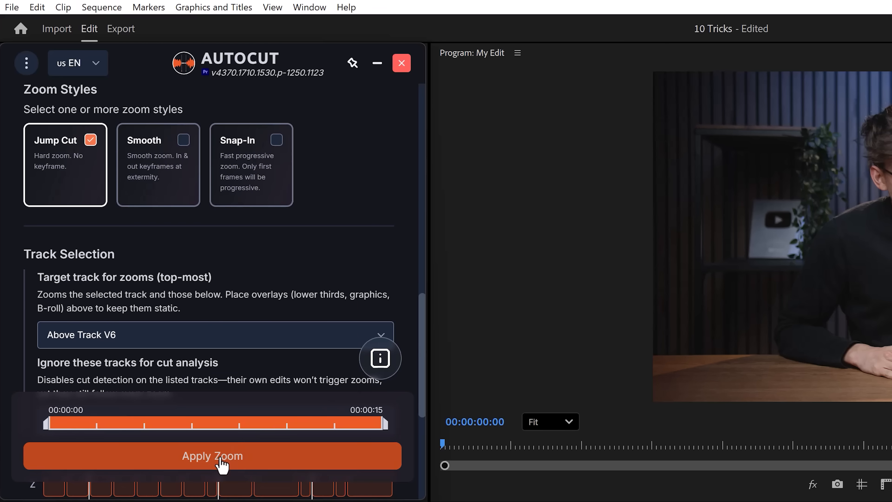
click(212, 456)
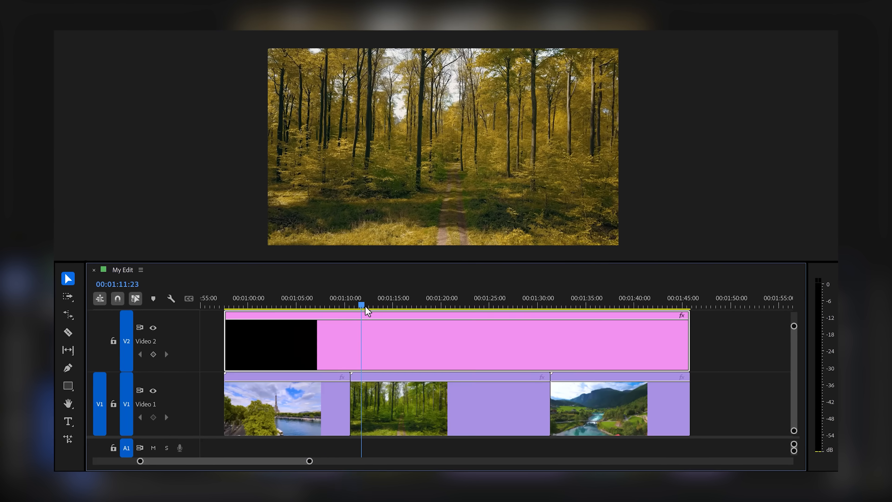
Add a new Adjustment Layer item from the Project panel's New Item list
click(558, 306)
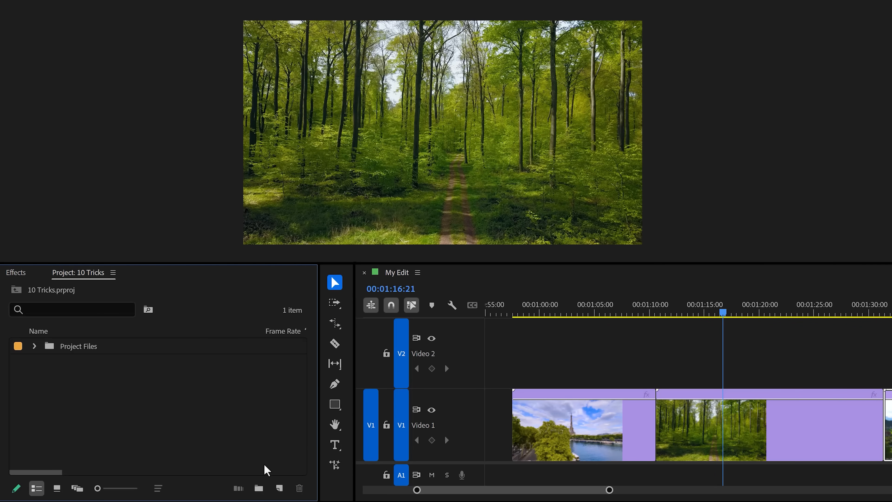
click(279, 488)
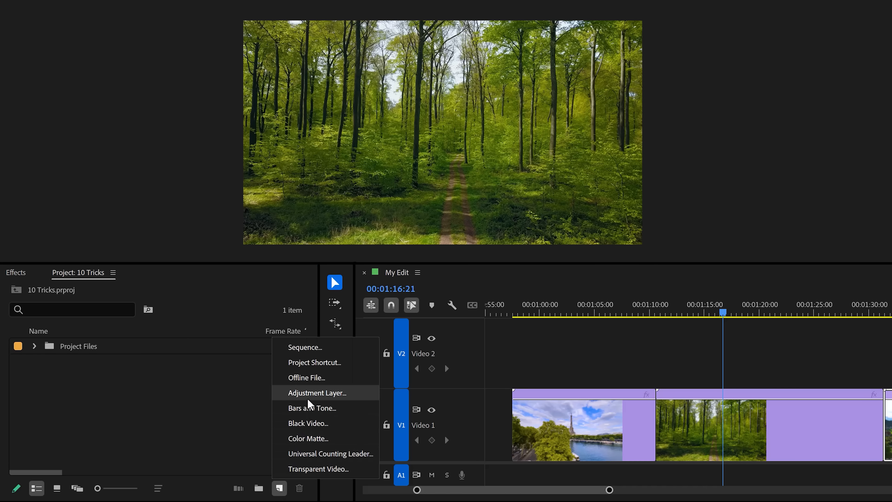
click(317, 392)
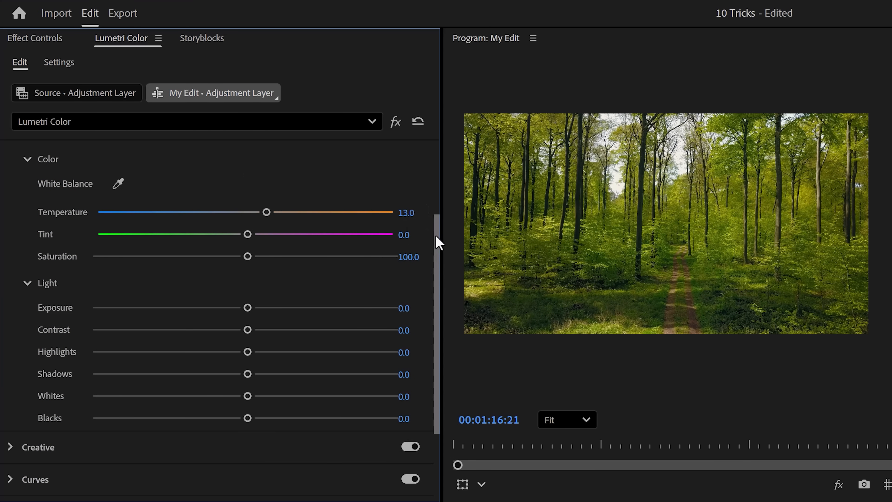
Review the Lumetri Color sections — Color, Light, Creative, Curves — for the adjustment layer
scroll(down, 3)
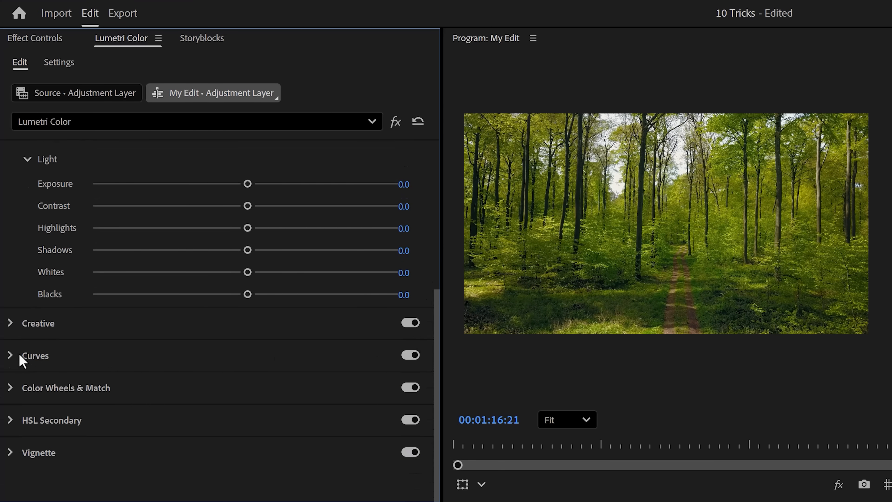
scroll(down, 3)
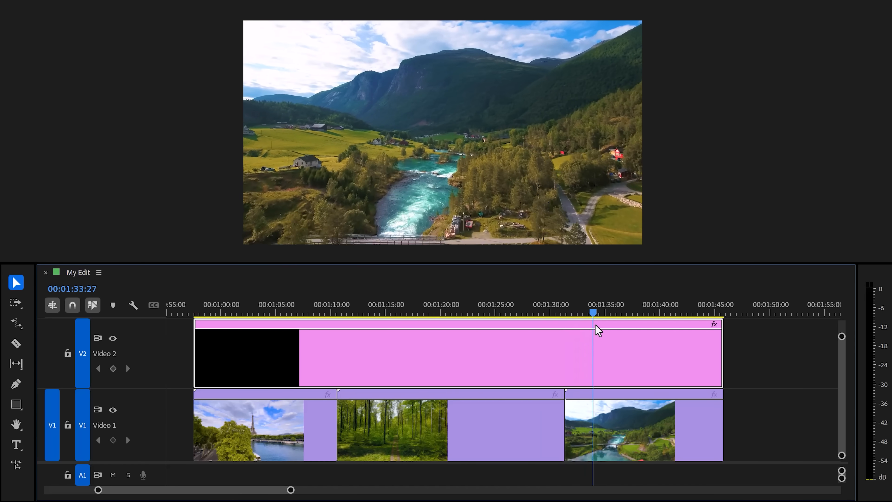
Place the warm-graded adjustment layer on V2 over the forest and river clips
click(383, 312)
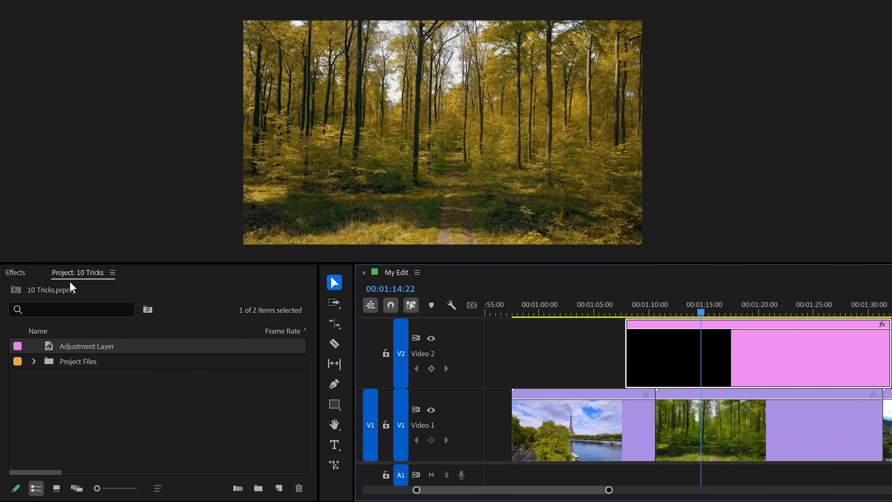
click(15, 271)
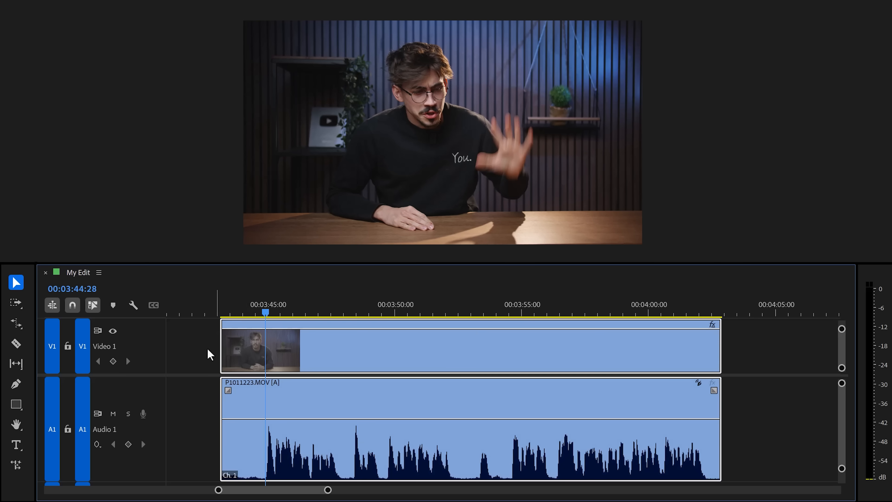
Ripple-trim the talking-head clip to the playhead with Q and W, removing the pause
key(q)
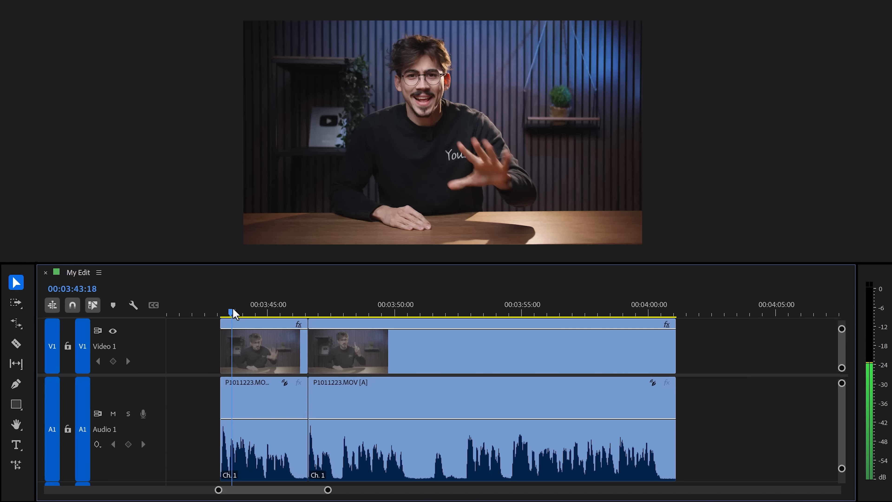
mouse_move(183, 350)
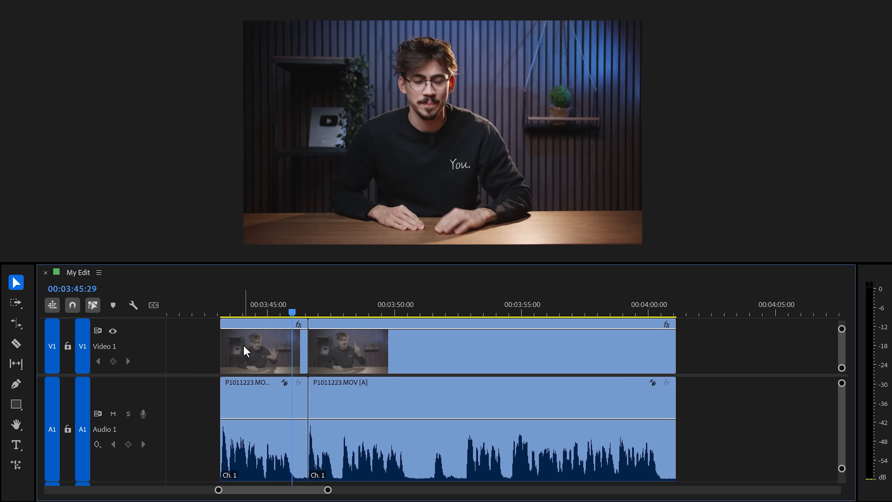
key(w)
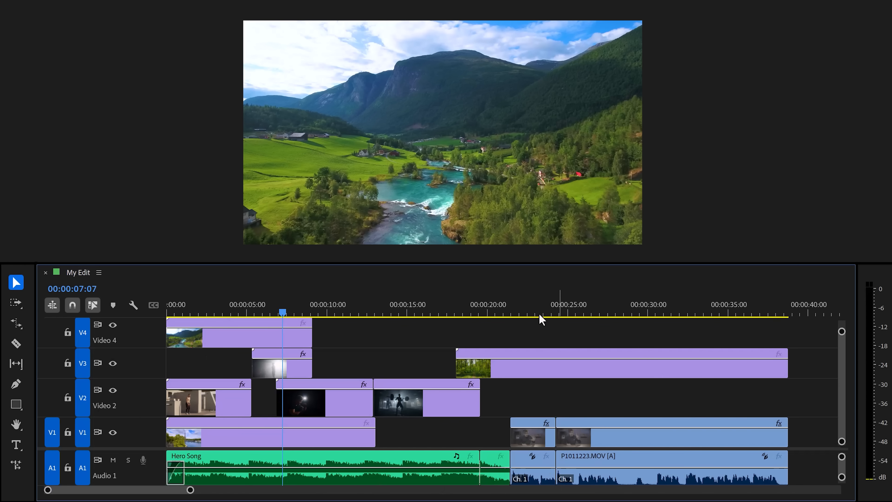
mouse_move(643, 438)
text(Done)
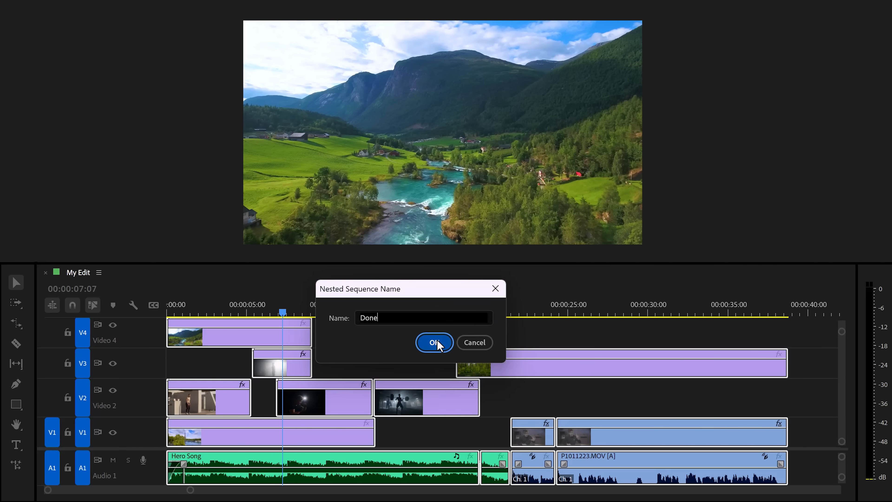
Nest all timeline clips into a sequence named Done and select the nested clip
click(433, 341)
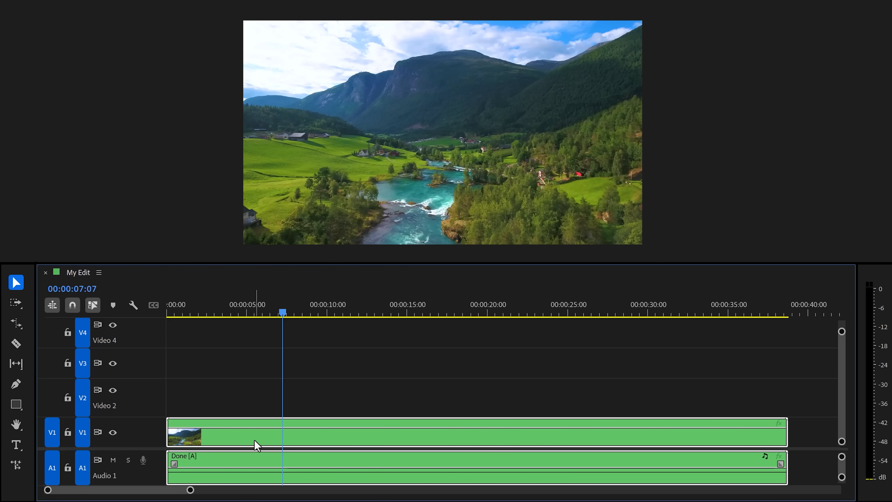
click(145, 271)
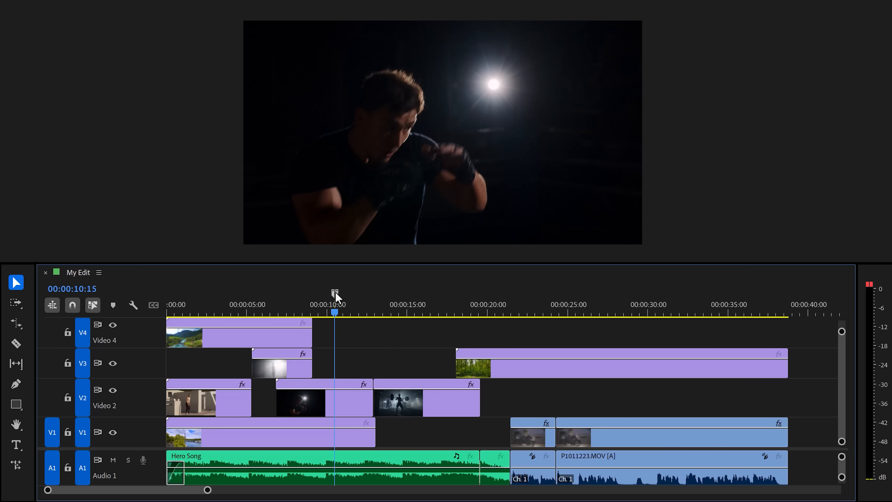
Add a marker at 00:00:10:15 and set its colour to white in Marker settings
key(alt)
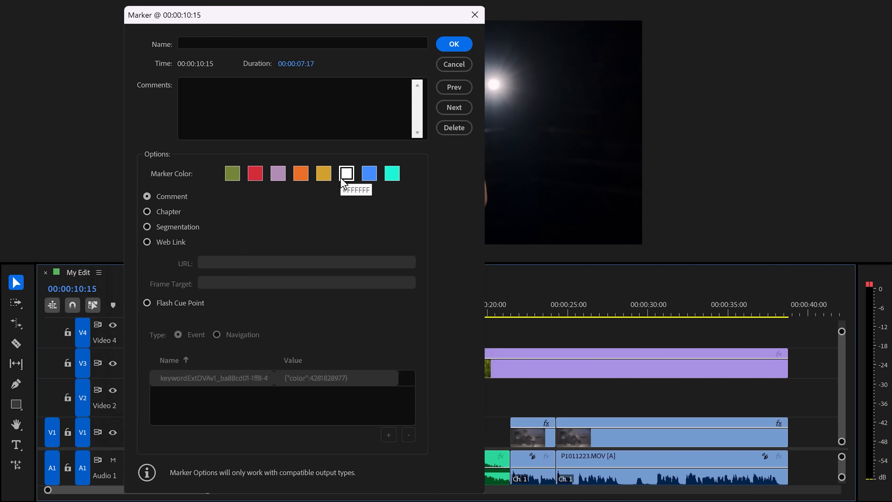
click(454, 43)
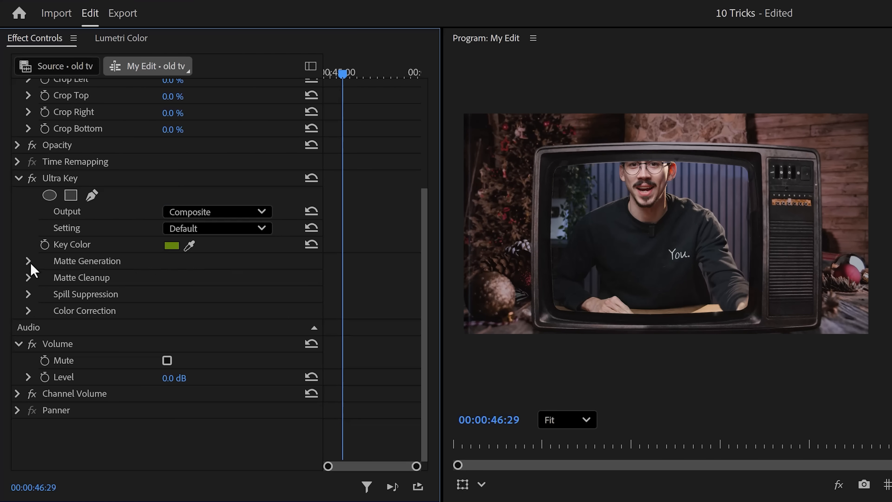
Expand Ultra Key's Matte Generation settings for the old tv clip composite
click(27, 260)
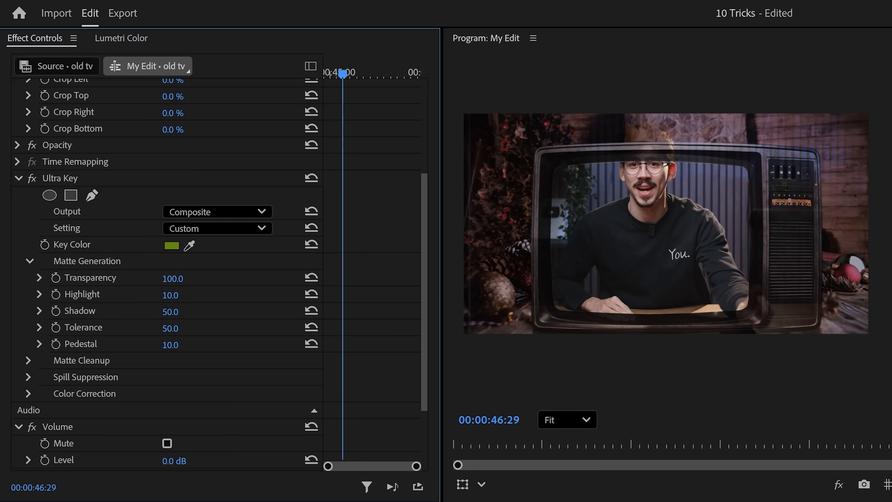